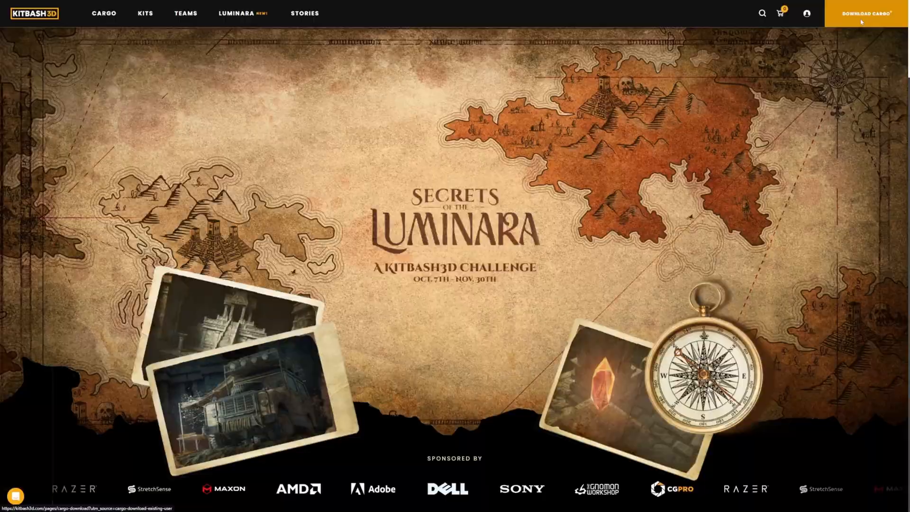
# Download the Cargo setup file from the website and run the installer from File Explorer
pyautogui.click(866, 12)
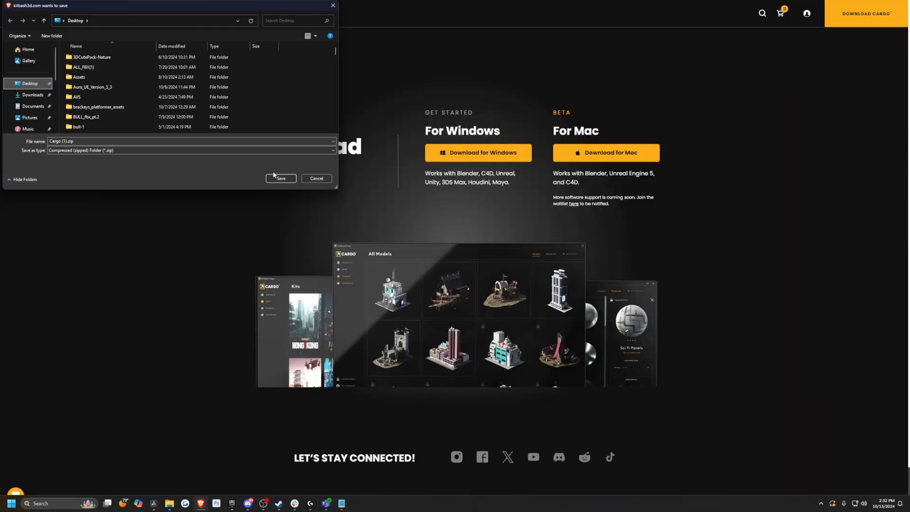
pyautogui.click(281, 178)
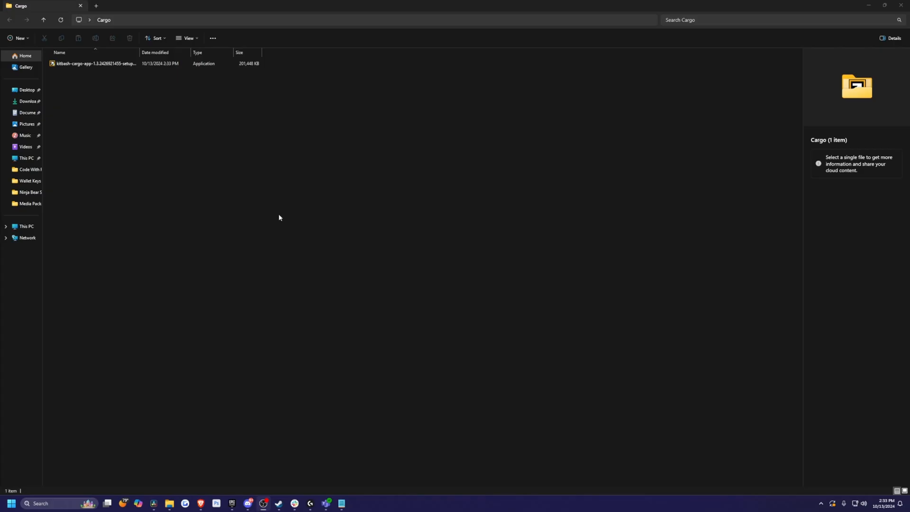
pyautogui.click(93, 63)
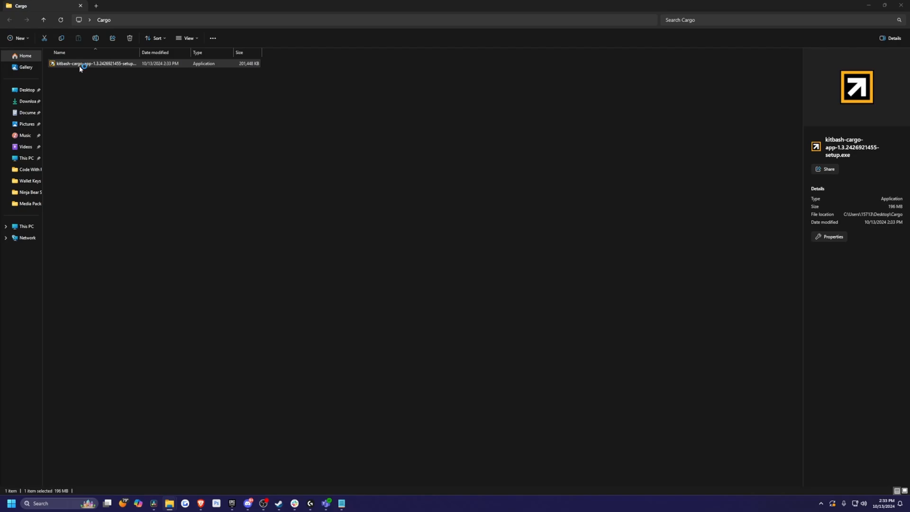
pyautogui.doubleClick(96, 64)
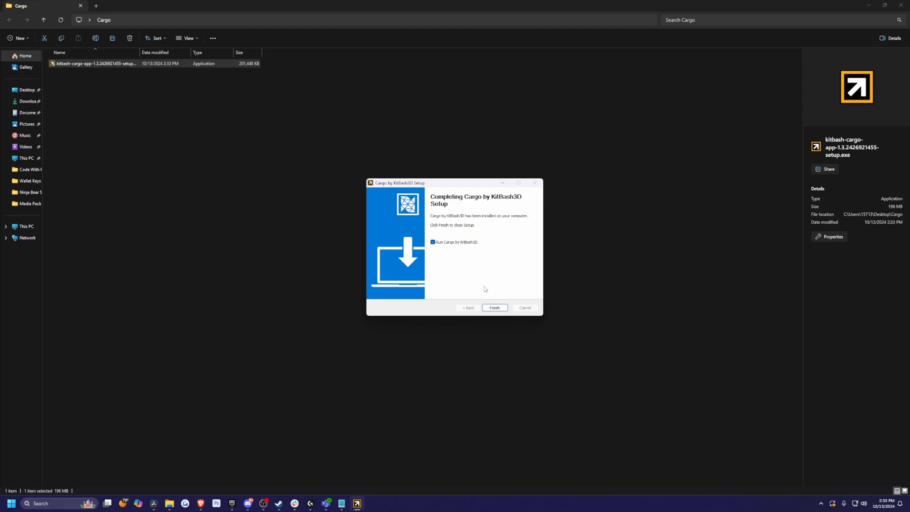
# Launch Cargo, dismiss the upgrade offer, filter Models to accessible ones and download Large Castle Entrance
pyautogui.click(494, 308)
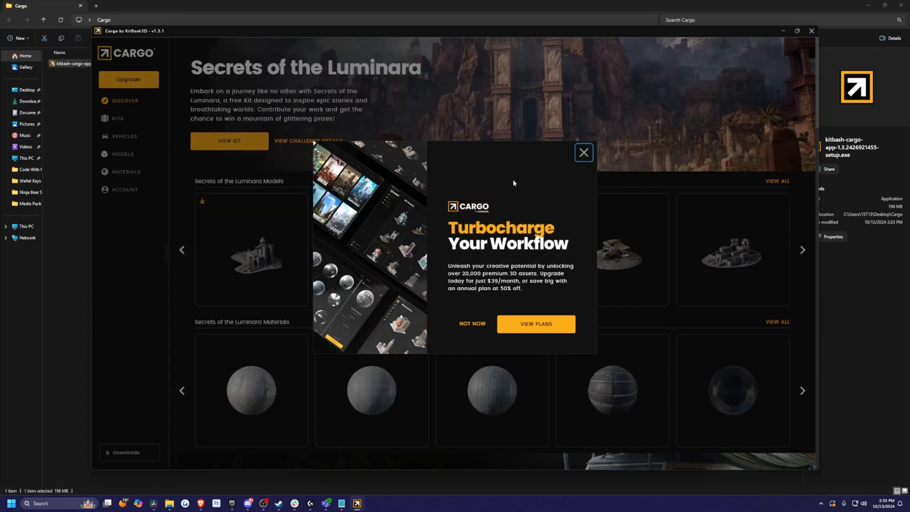
pyautogui.click(584, 151)
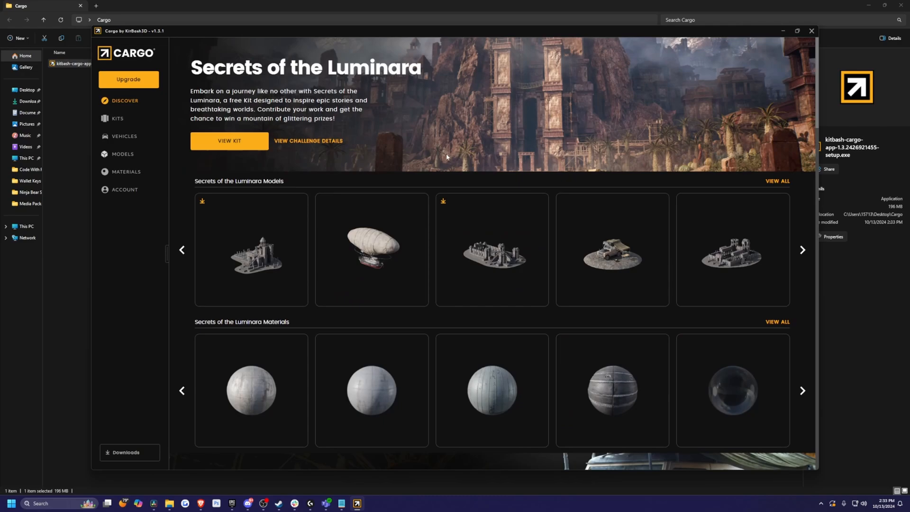
pyautogui.click(122, 153)
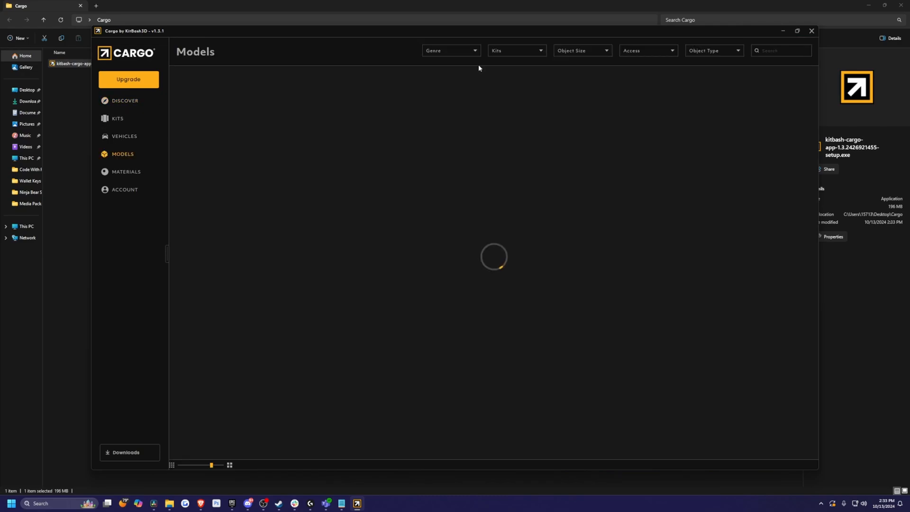
pyautogui.click(647, 51)
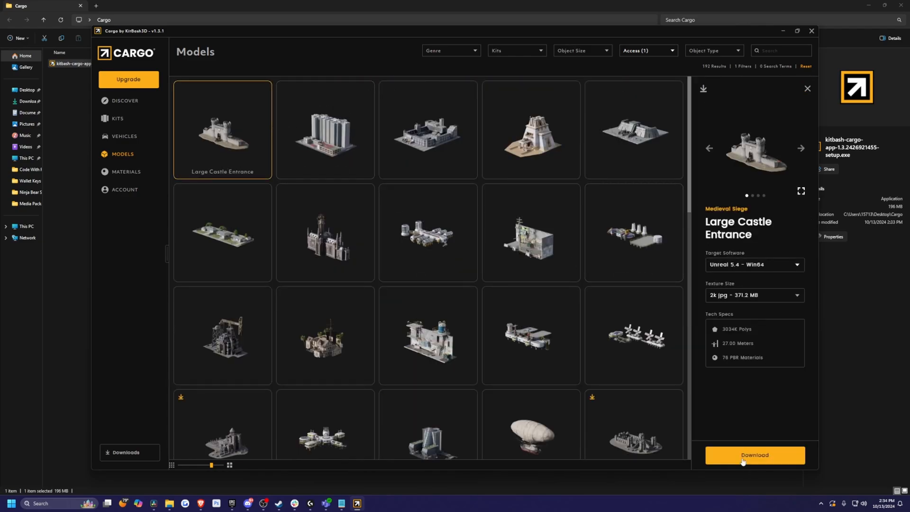
pyautogui.click(754, 454)
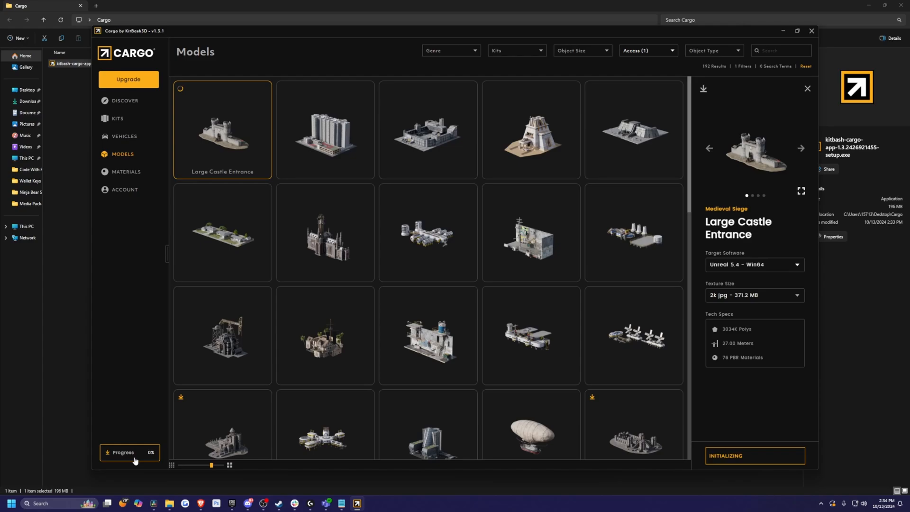
pyautogui.moveTo(233, 180)
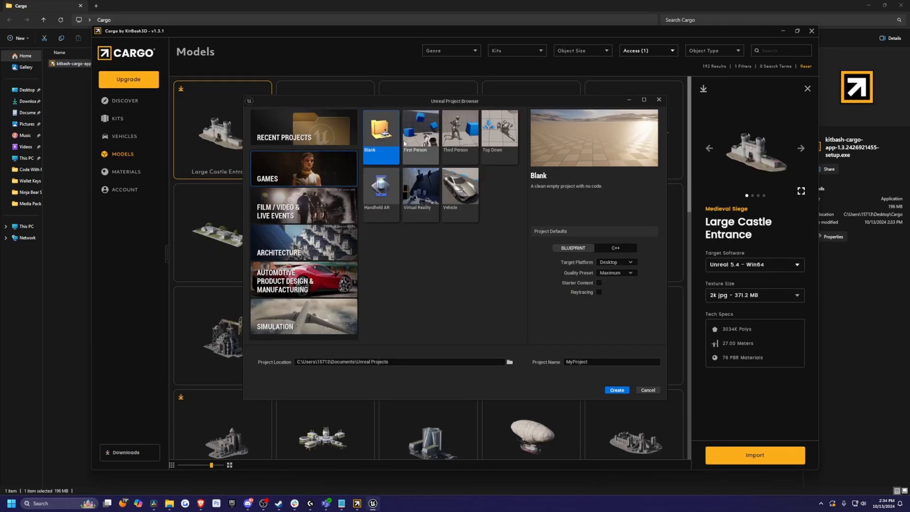
# Create a Third Person template project and search the editor's plugins for 'cargo'
pyautogui.click(459, 128)
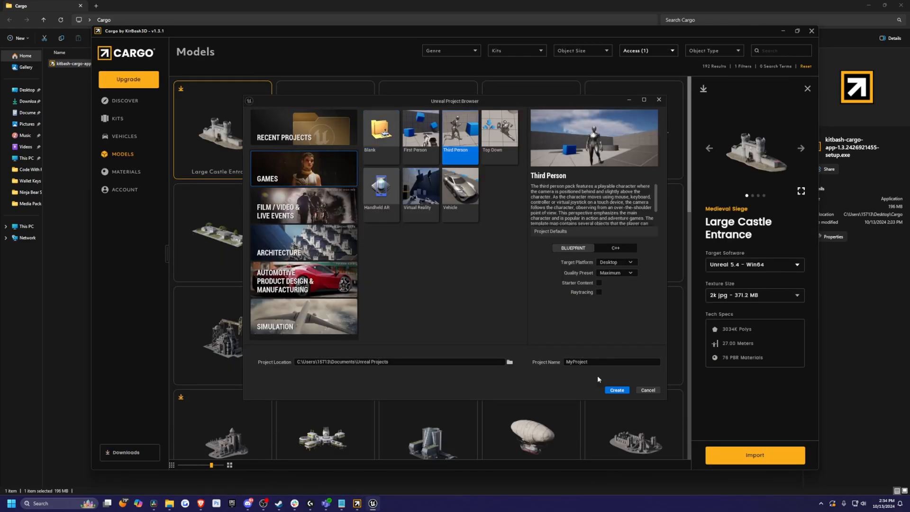
pyautogui.click(616, 390)
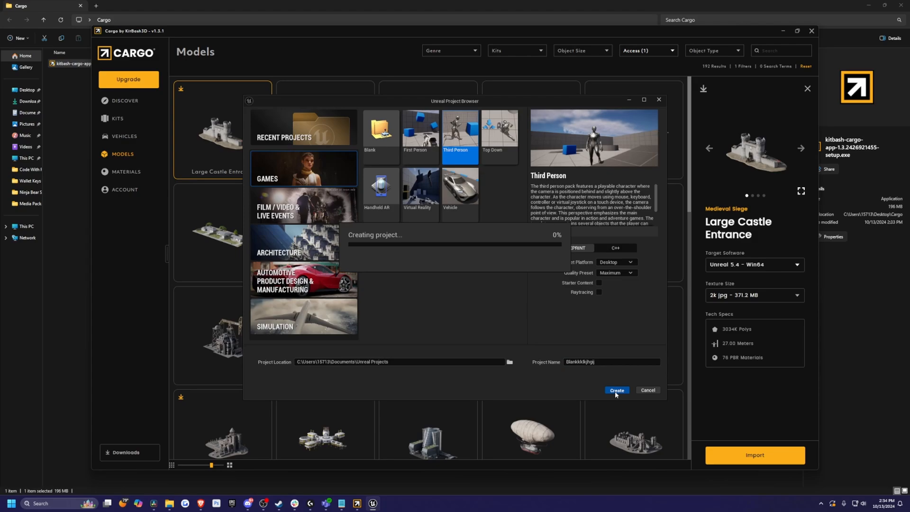
pyautogui.click(617, 390)
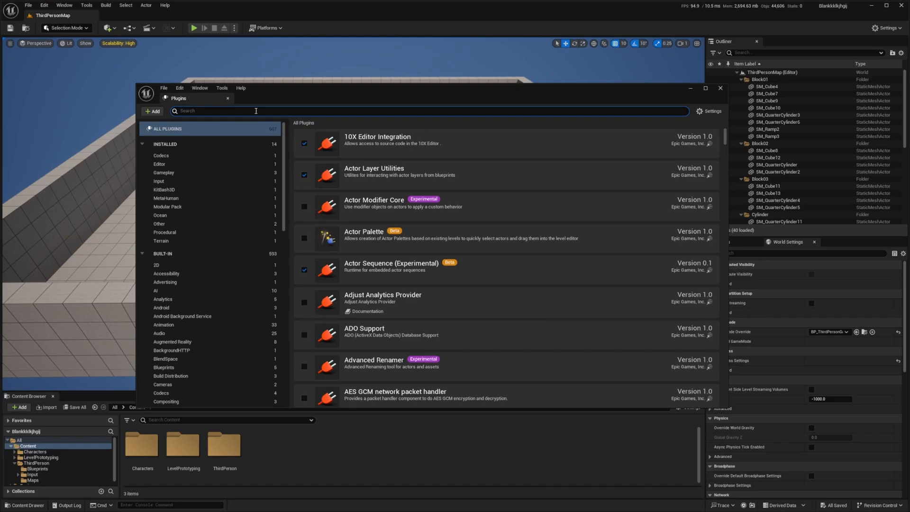
pyautogui.write('cargo')
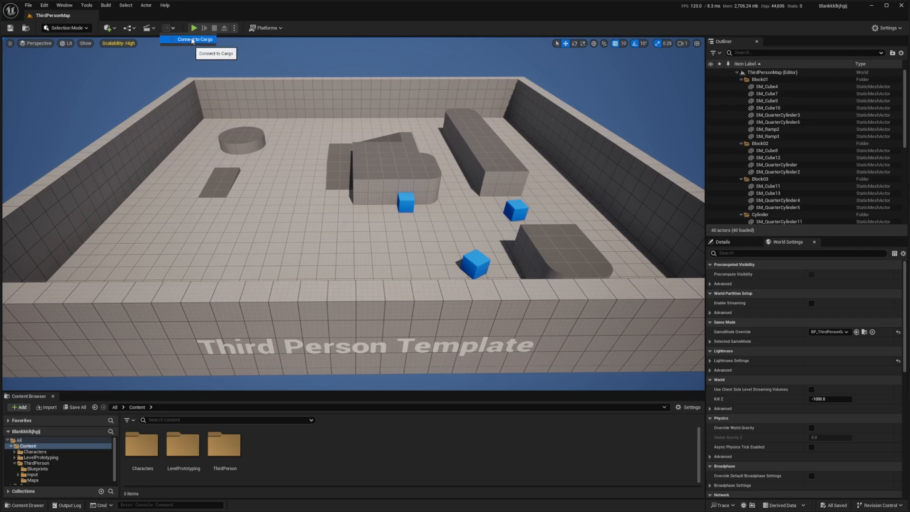
pyautogui.moveTo(166, 28)
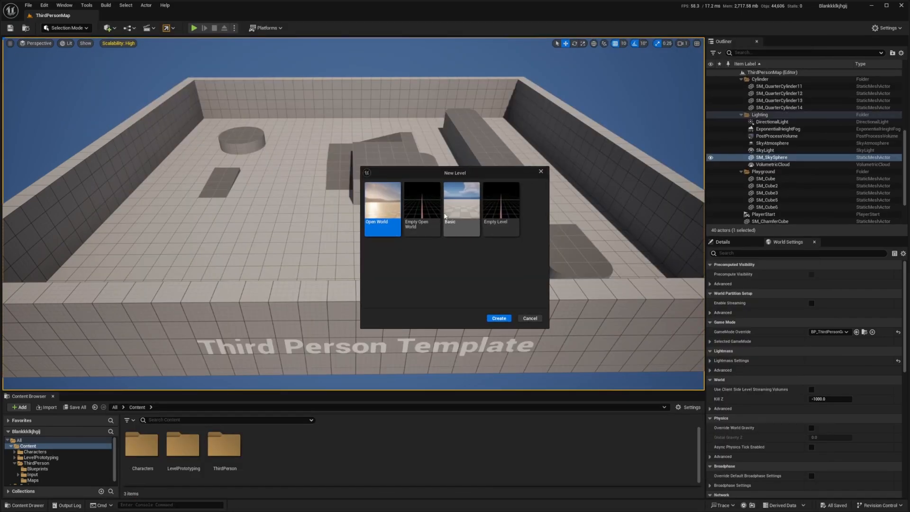
# Create a new Basic level with only sky and lighting
pyautogui.click(498, 317)
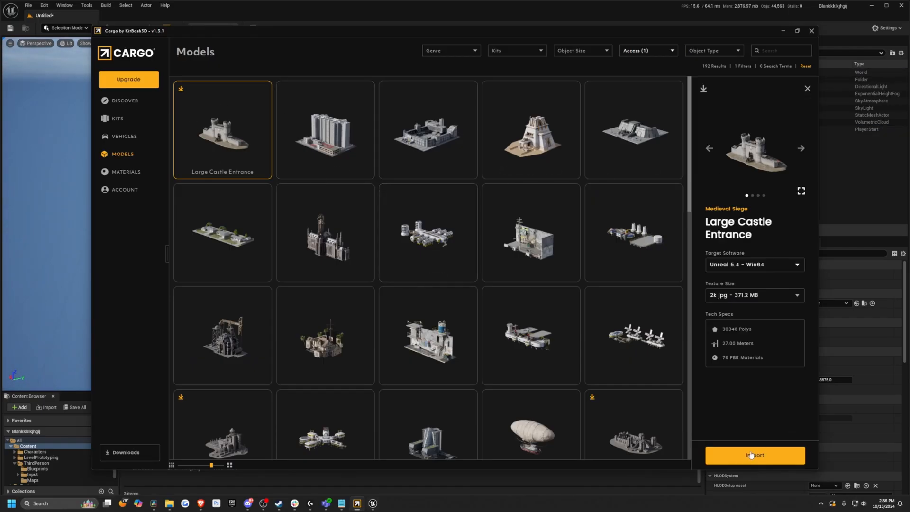
# Import the Large Castle Entrance into the open Unreal level and wait for it to load
pyautogui.click(810, 31)
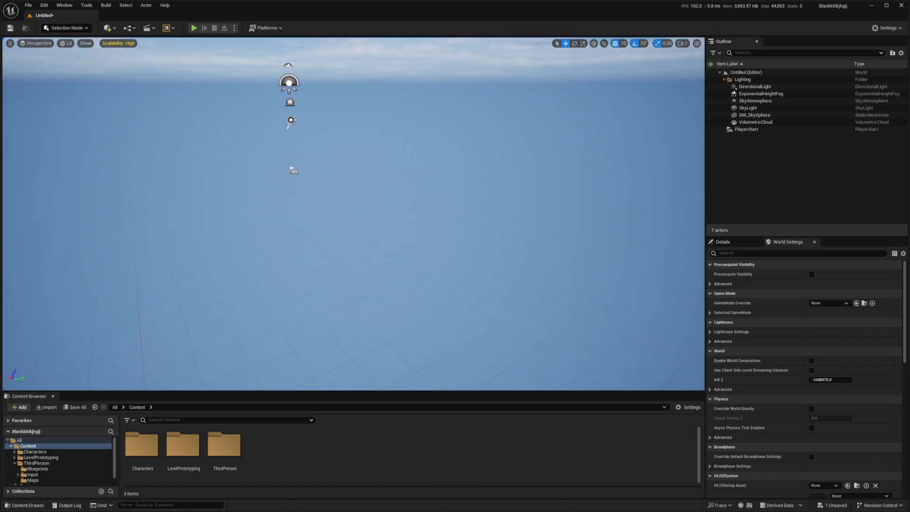
pyautogui.click(49, 407)
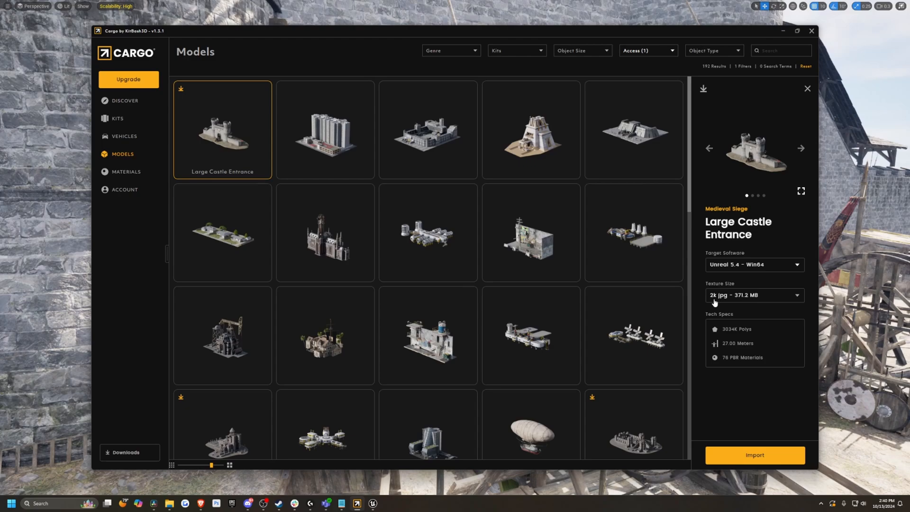
# Expand the Texture Size dropdown showing options from 1k jpg to 4K png
pyautogui.click(754, 295)
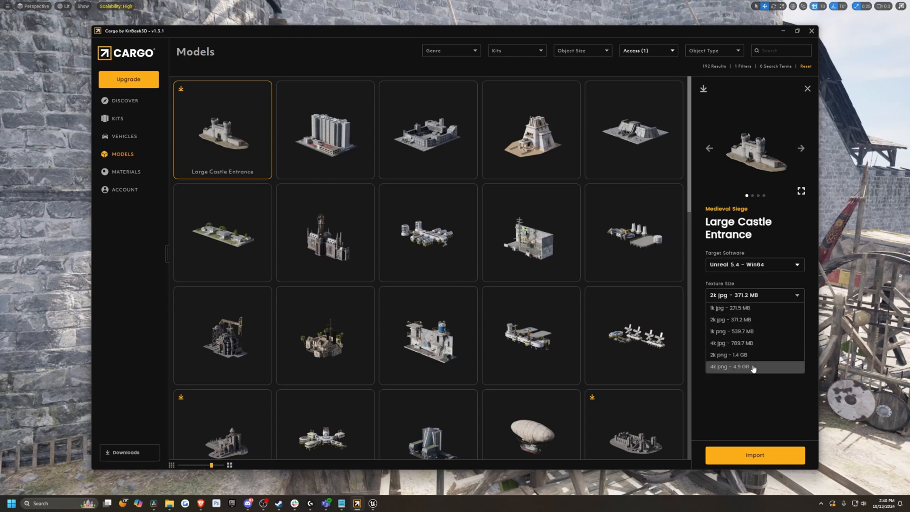
pyautogui.moveTo(733, 372)
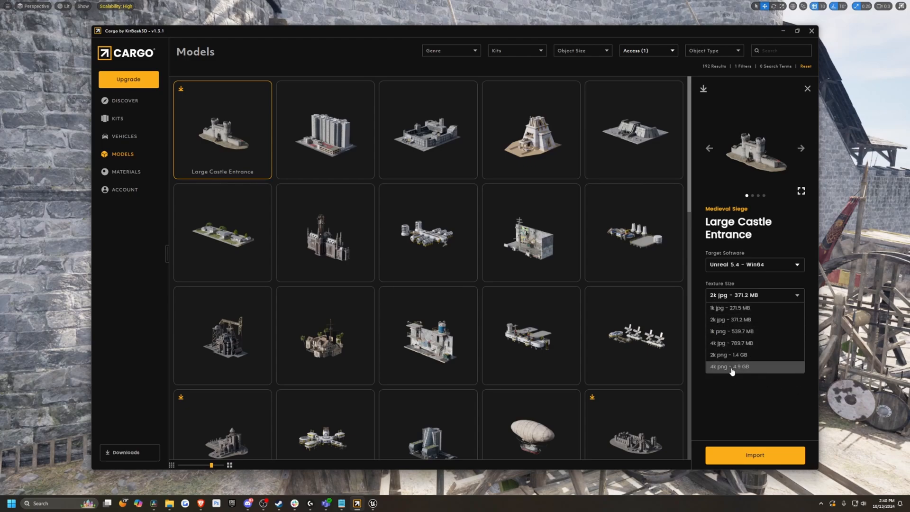